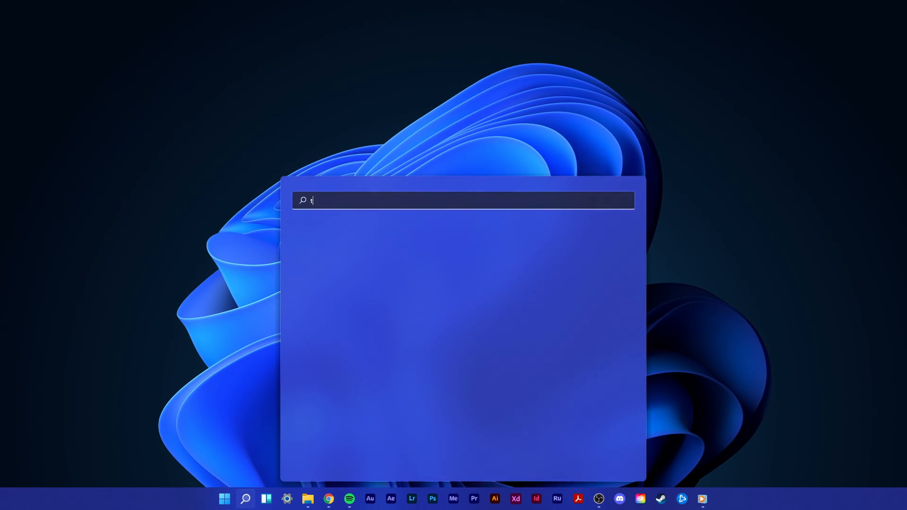
Scroll through the Task Manager process list and close it
type("ask manager")
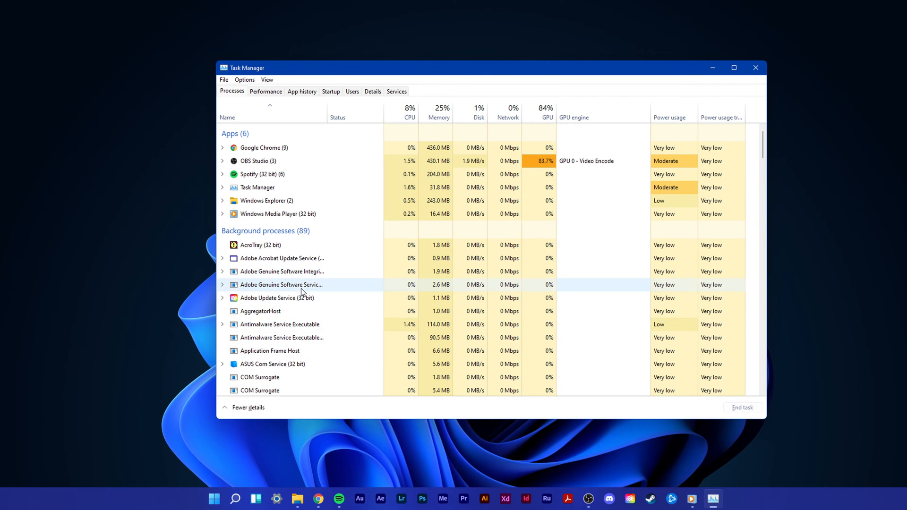
scroll("down", 3)
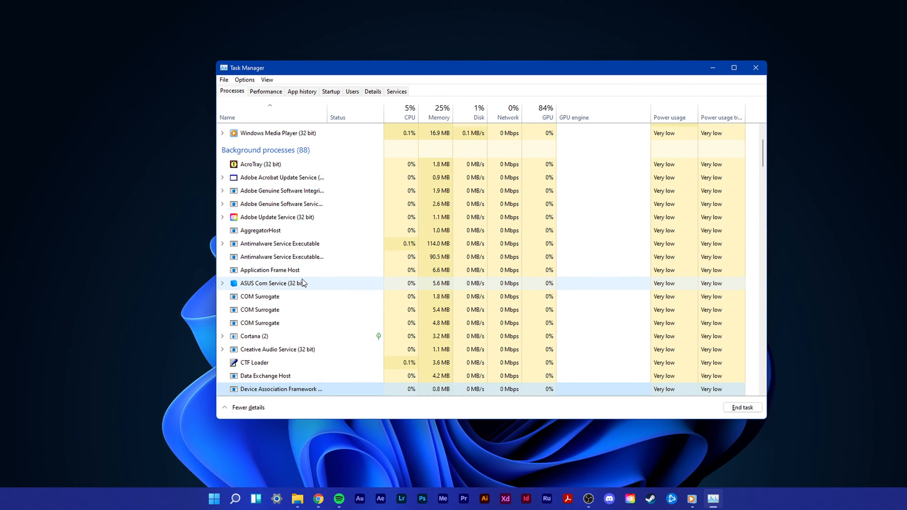
scroll("down", 3)
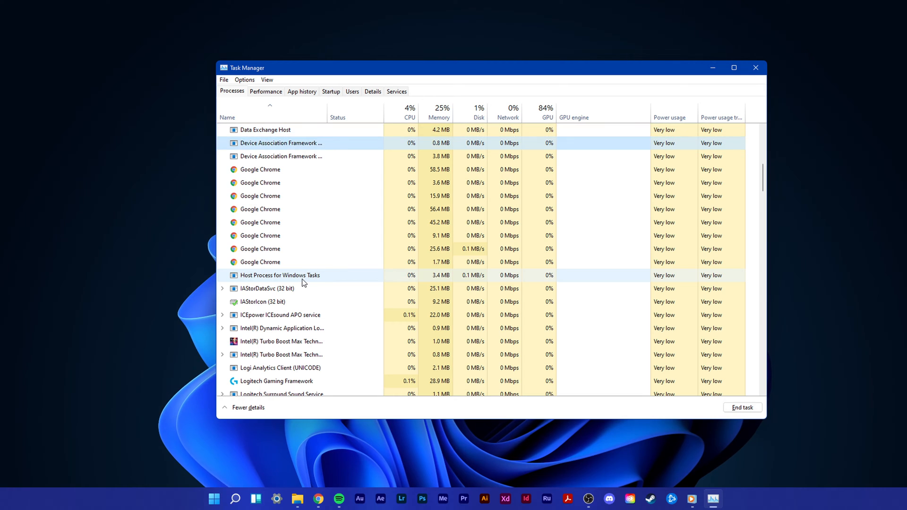
scroll("down", 3)
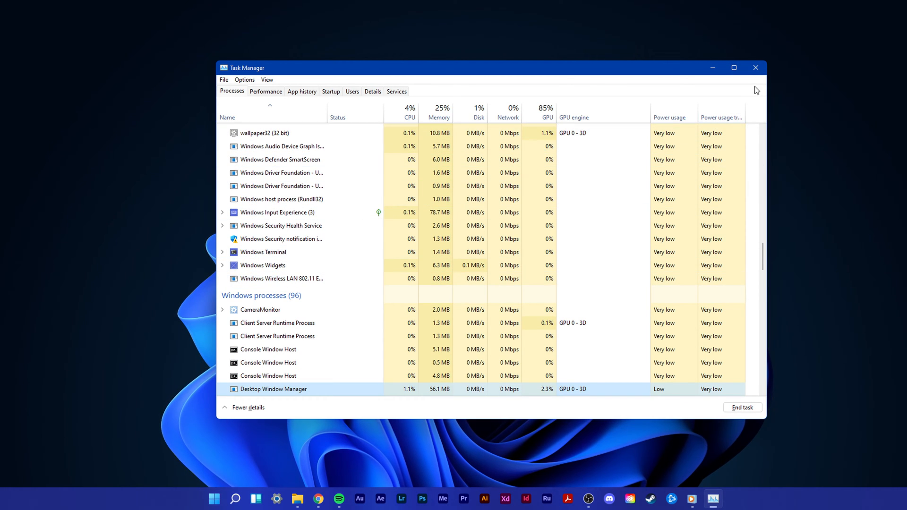
left_click(755, 68)
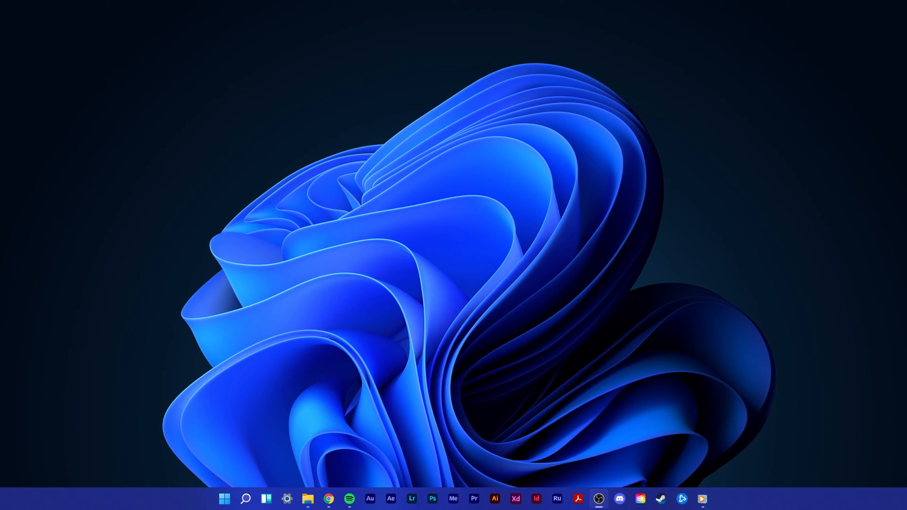
Run %appdata% and select the Discord folder in Roaming with its context menu shown
type("%appdat")
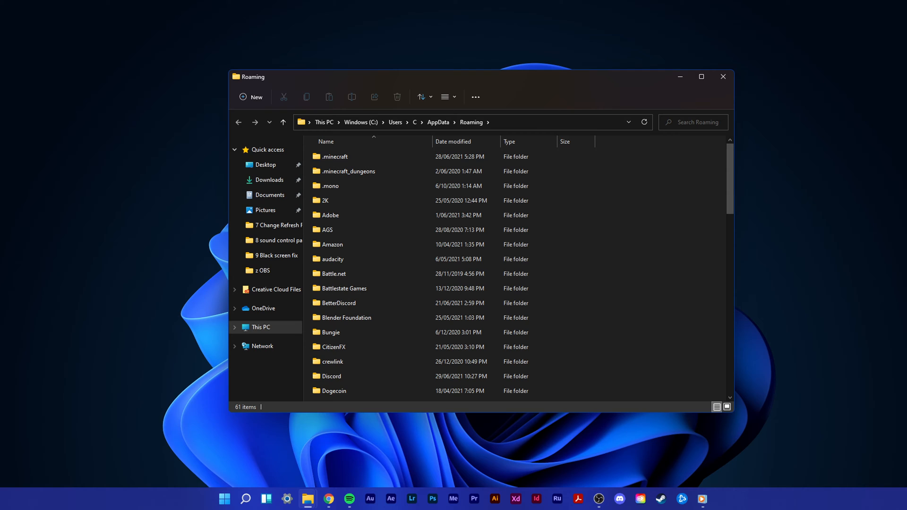
scroll("down", 3)
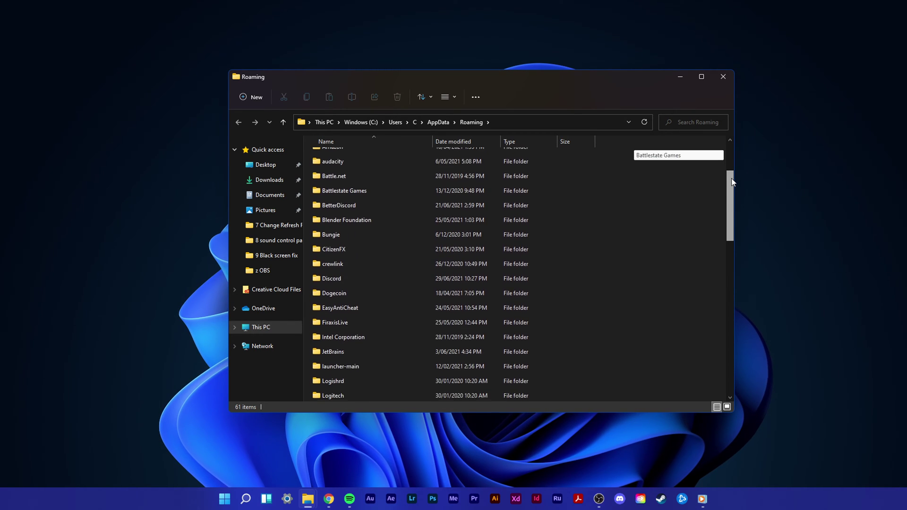
scroll("down", 3)
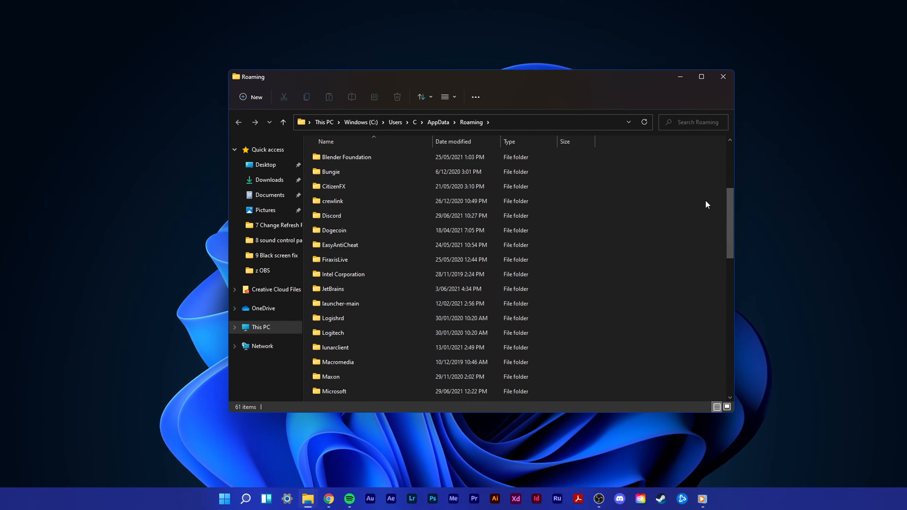
left_click(332, 215)
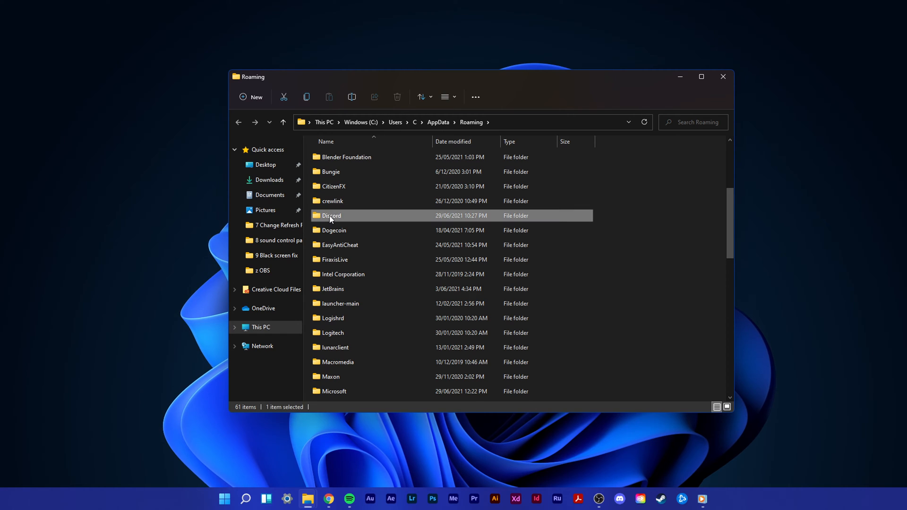
right_click(330, 215)
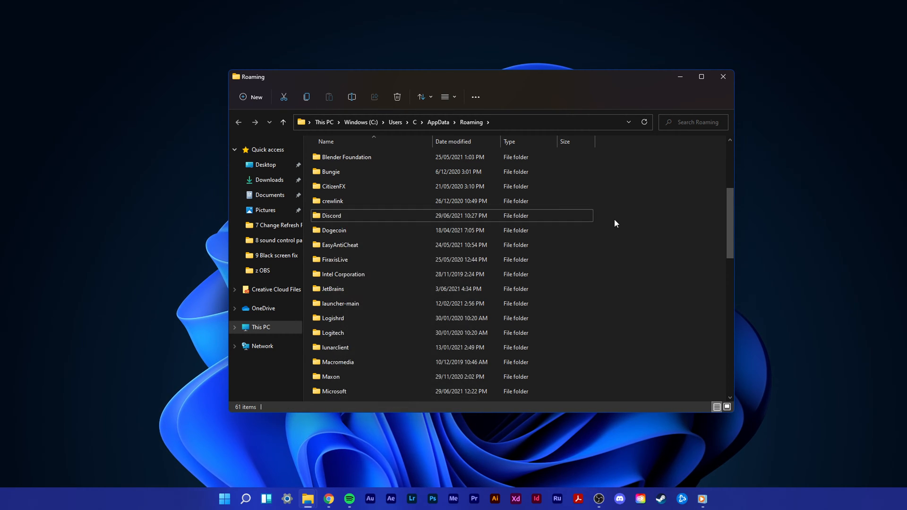
mouse_move(470, 122)
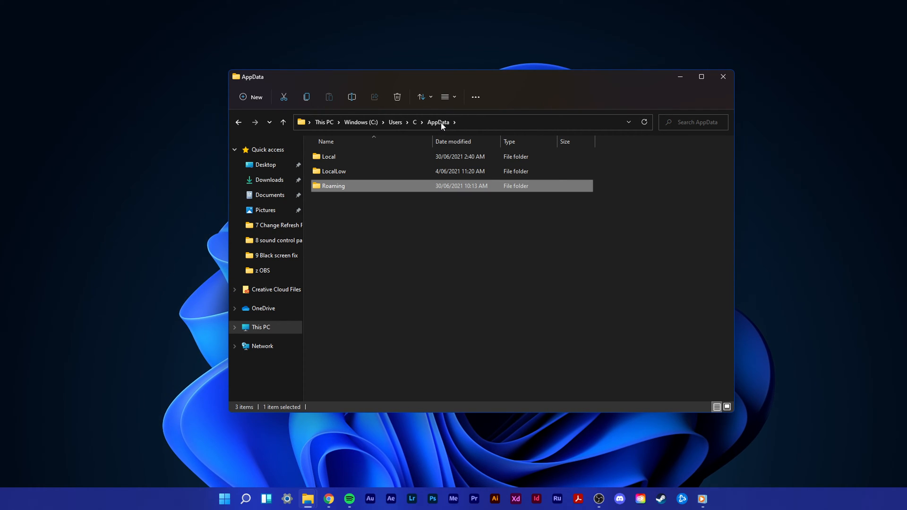
Delete the Discord folder from AppData's Local folder
left_click(329, 156)
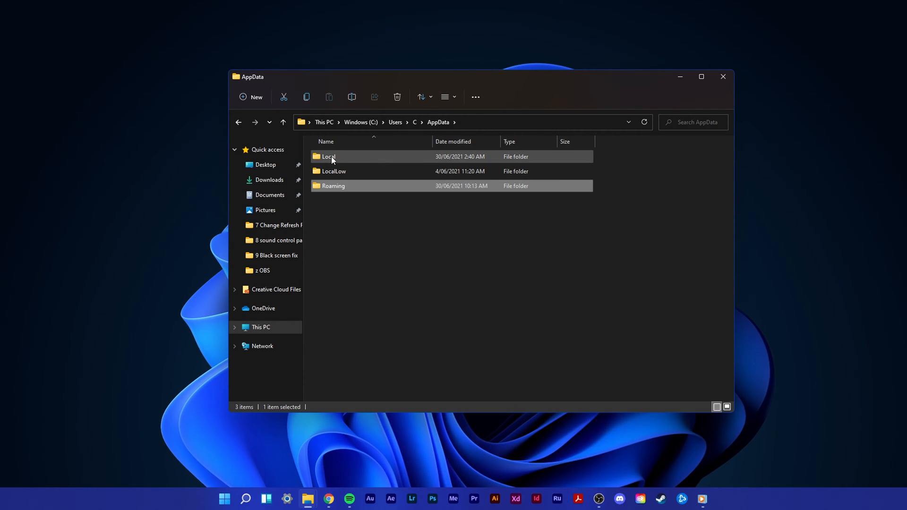
double_click(329, 156)
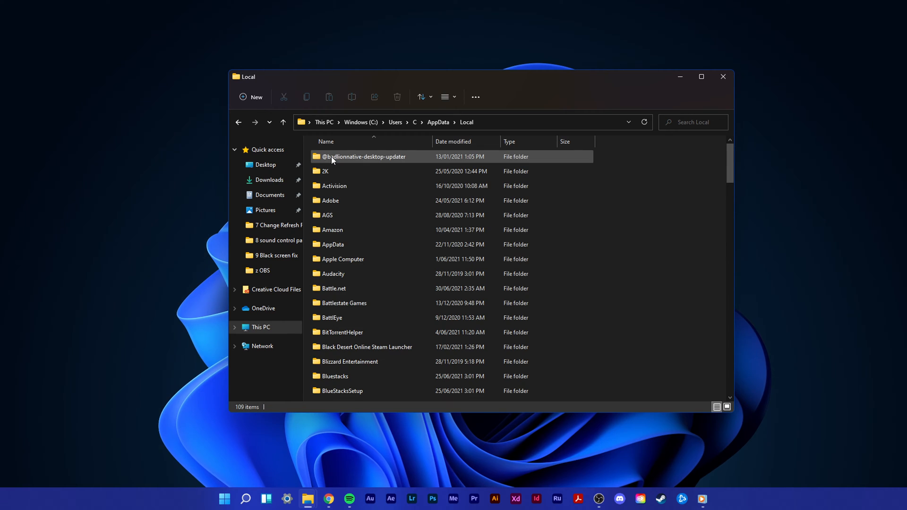
scroll("down", 3)
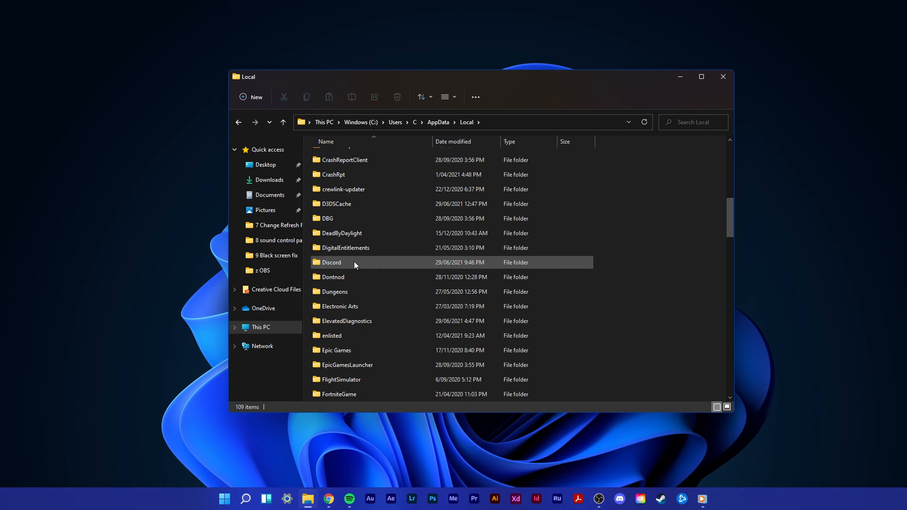
mouse_move(699, 274)
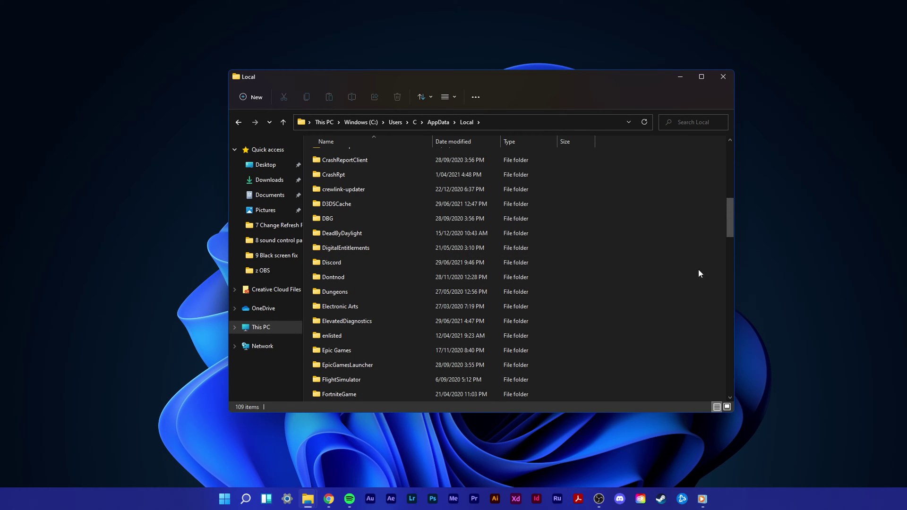
right_click(331, 261)
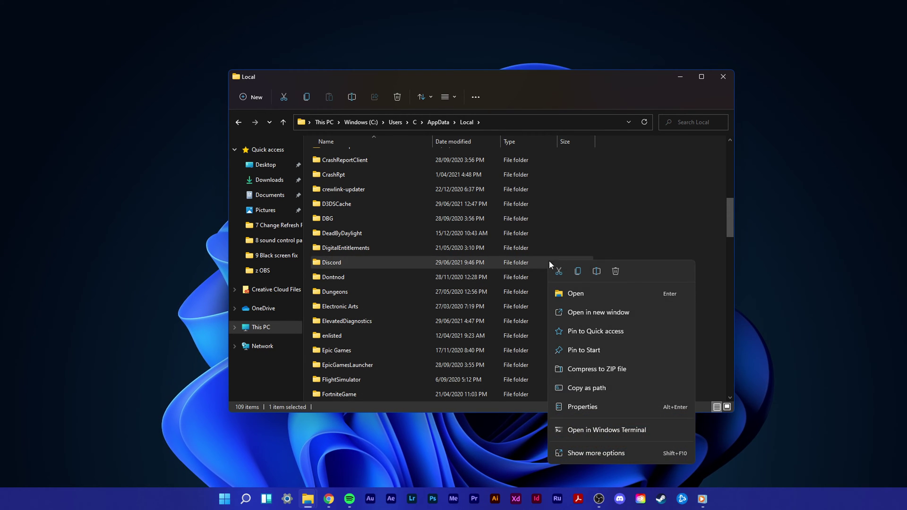
left_click(653, 241)
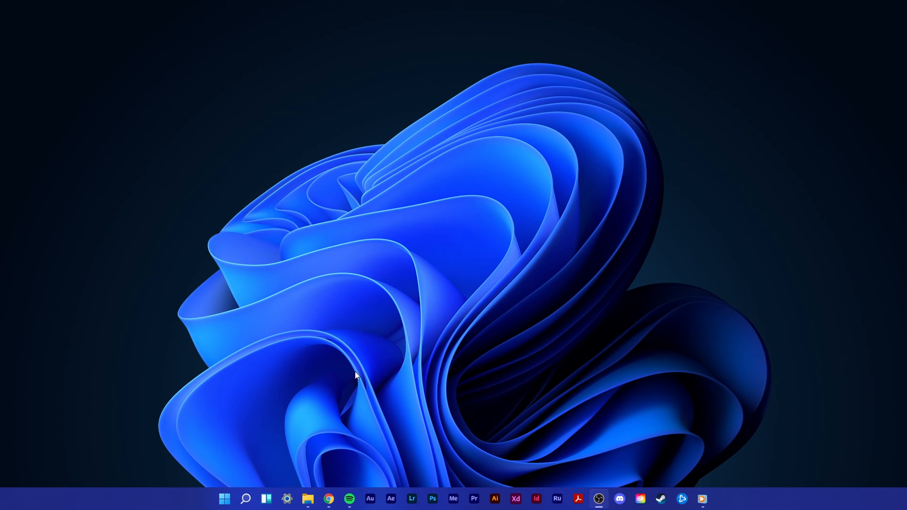
Download DiscordSetup.exe from discord.com via 'Download for Windows'
left_click(329, 498)
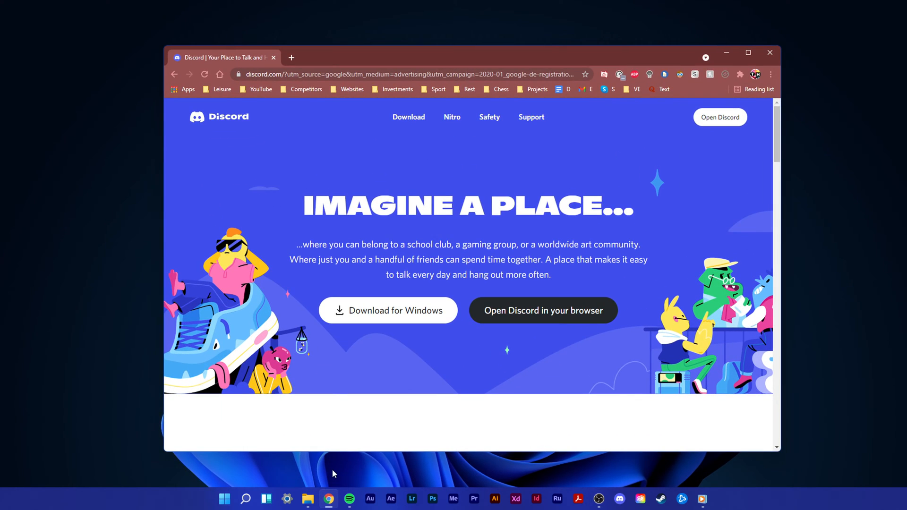
left_click(388, 310)
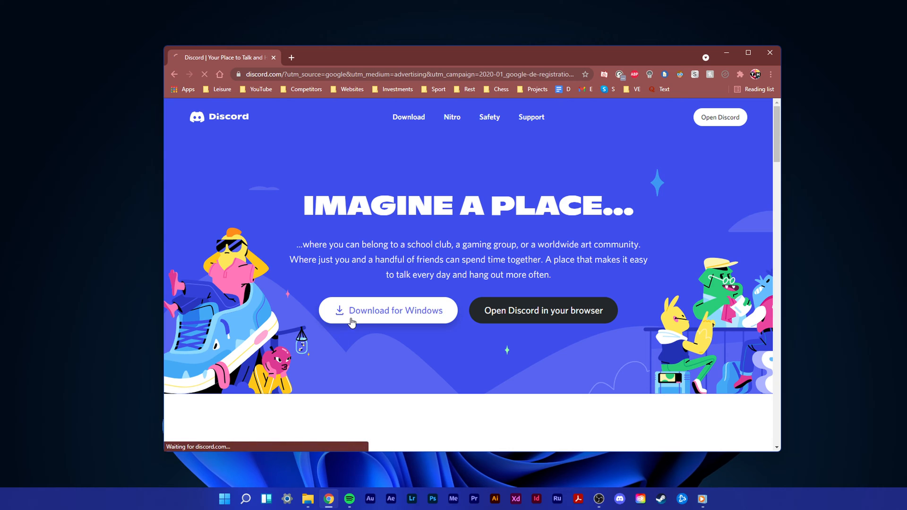
left_click(388, 310)
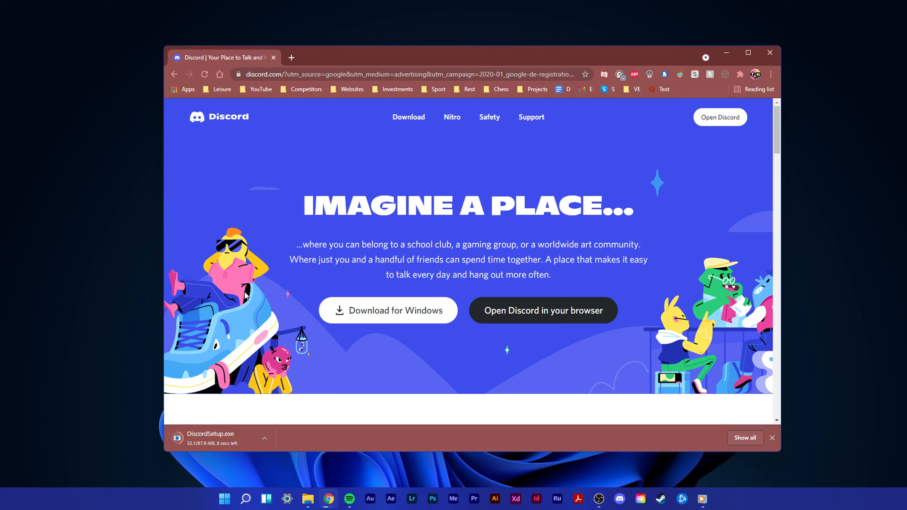
mouse_move(356, 325)
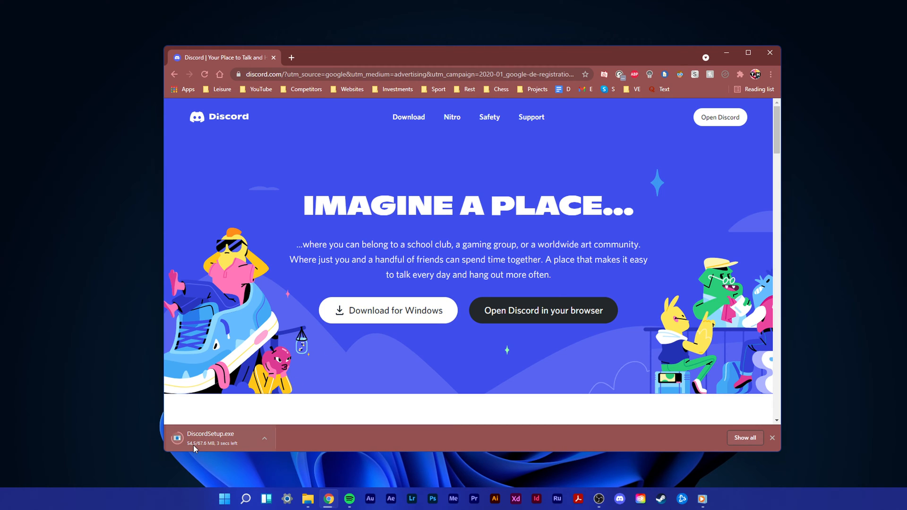
mouse_move(194, 446)
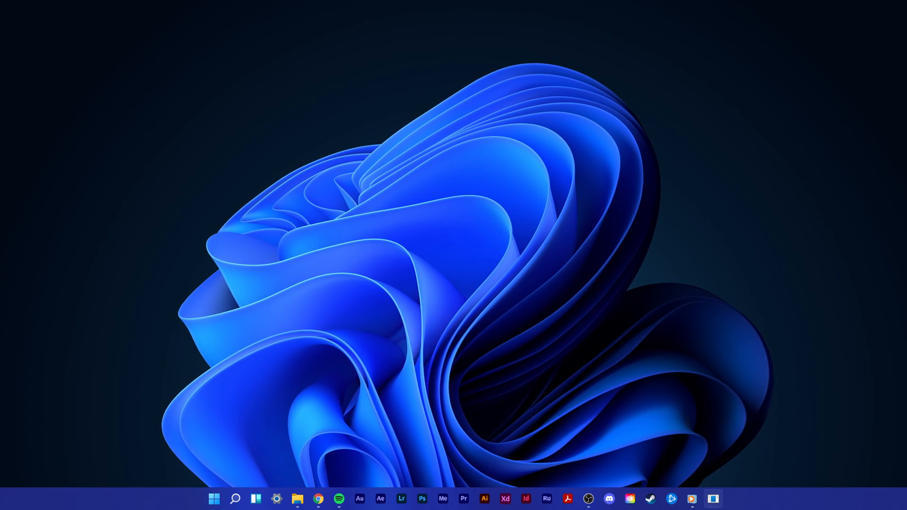
Have Windows search automatically for an updated KINGSTON disk drive driver in Device Manager
left_click(608, 498)
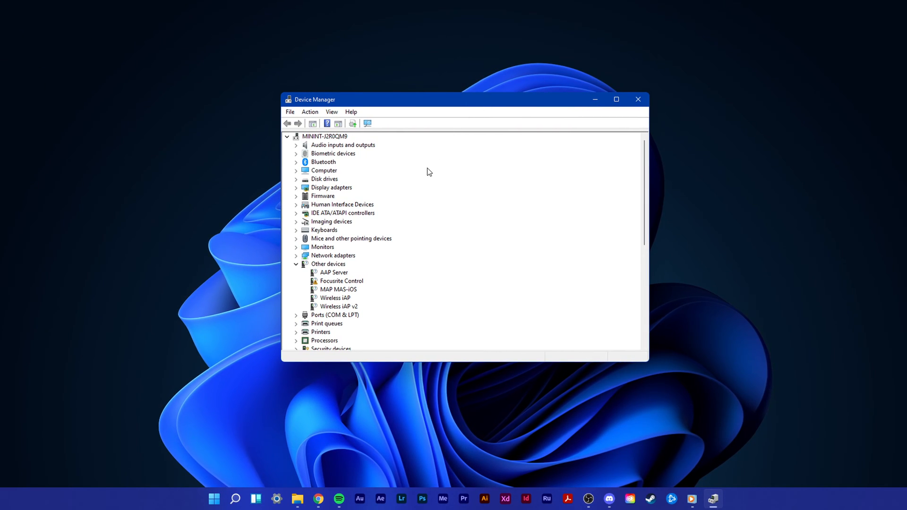
left_click(296, 179)
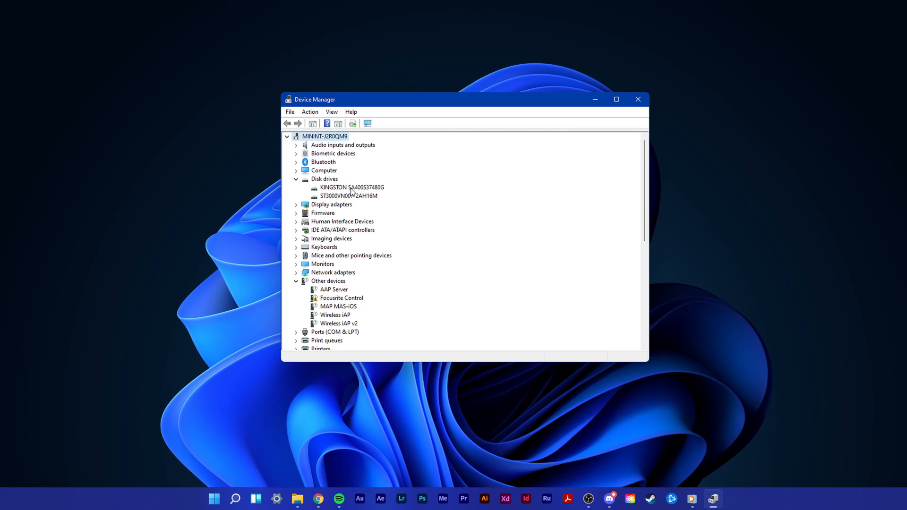
right_click(351, 187)
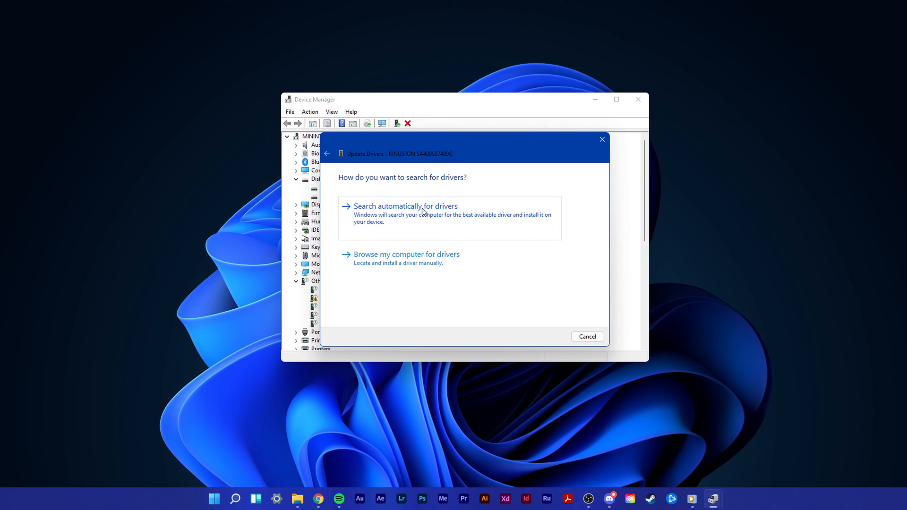
left_click(587, 337)
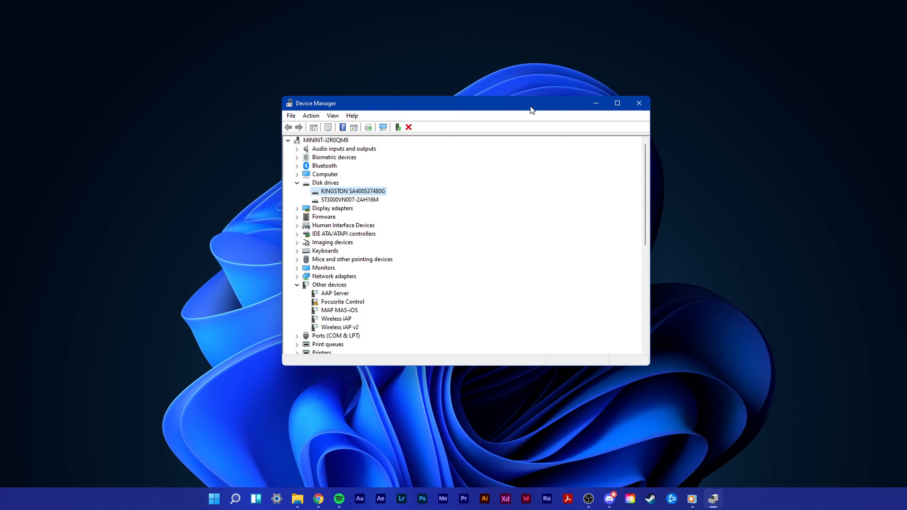
Check the second disk drive's driver options, then launch Discord again from the taskbar
right_click(349, 200)
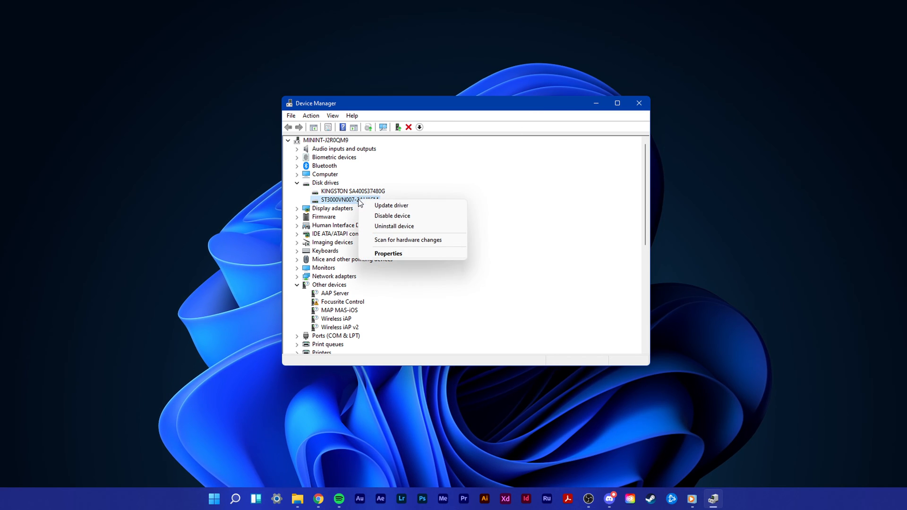
mouse_move(495, 200)
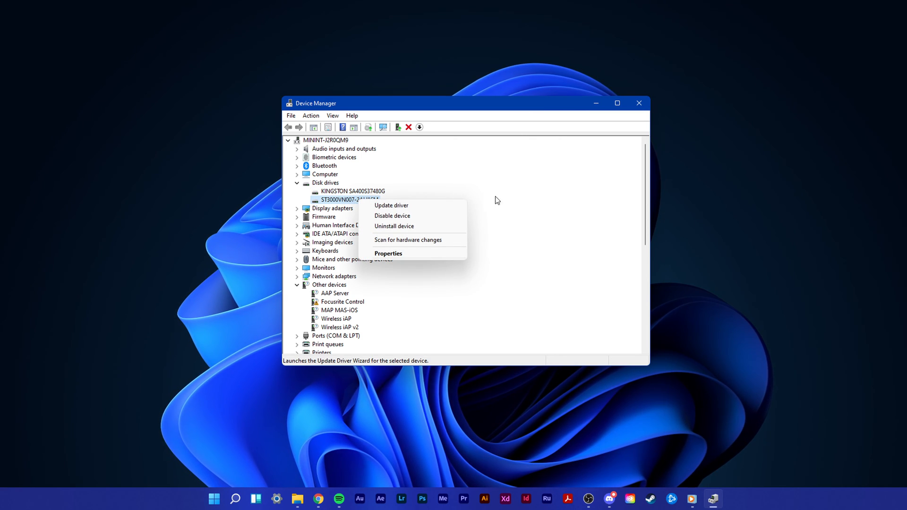
left_click(638, 103)
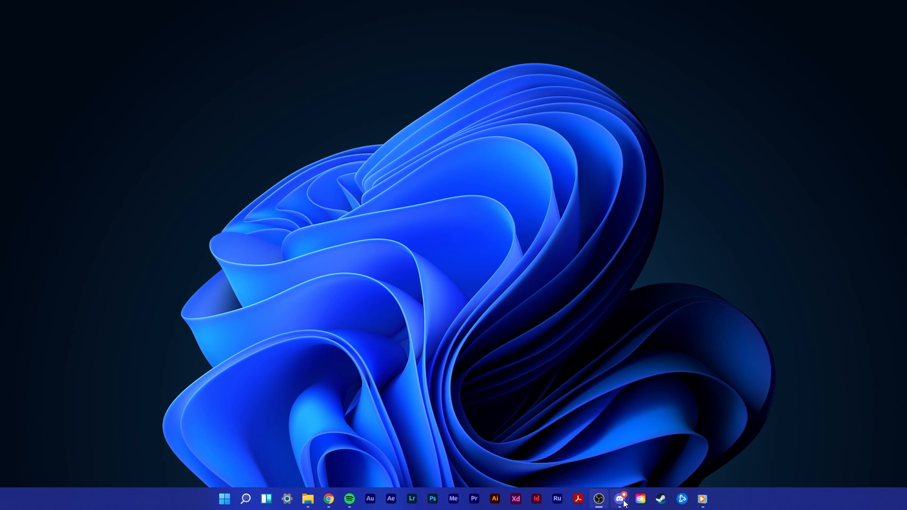
left_click(619, 499)
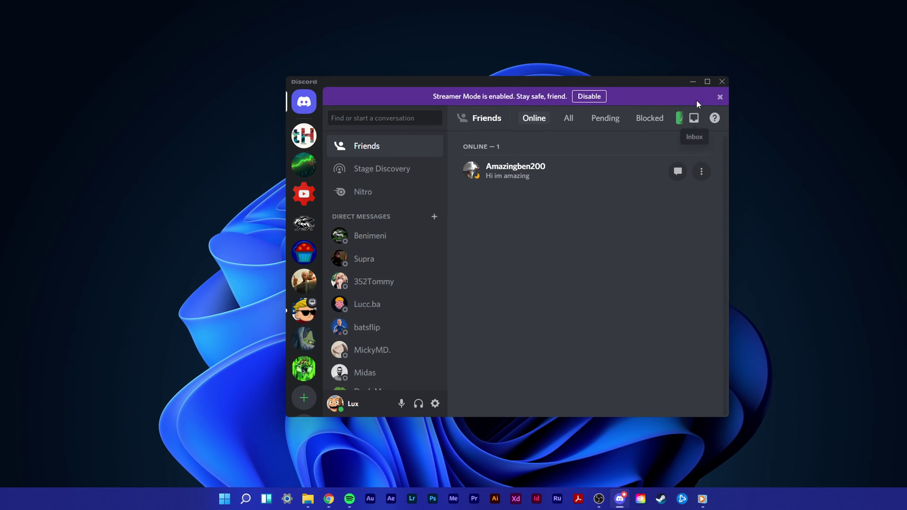